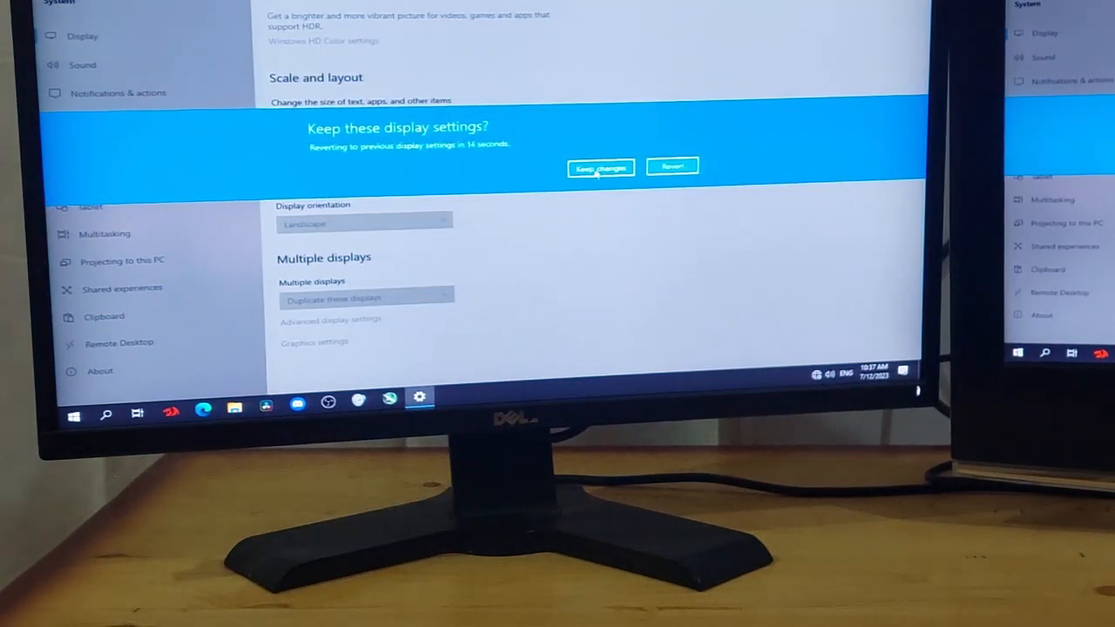
# Keep the changed settings and set Multiple displays to Extend these displays
pyautogui.click(599, 168)
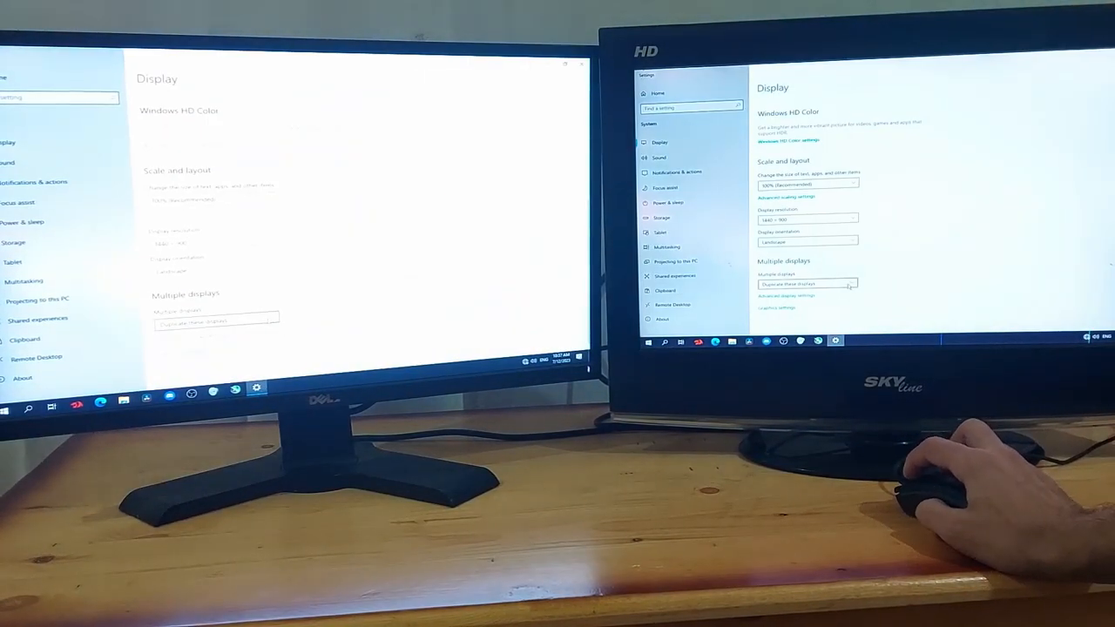
pyautogui.click(807, 284)
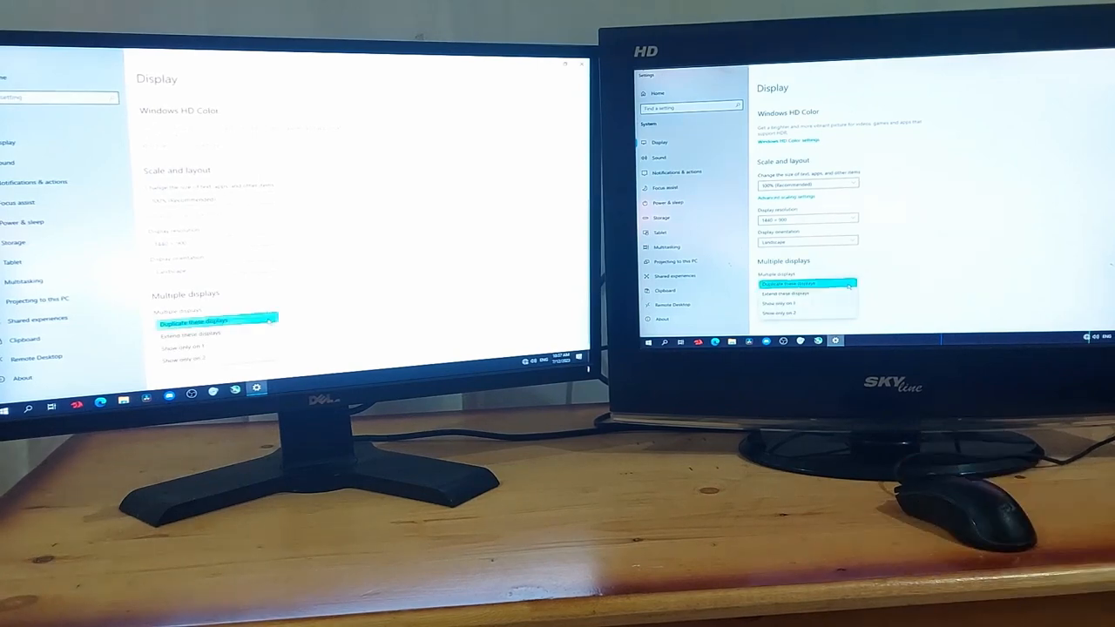
pyautogui.click(216, 321)
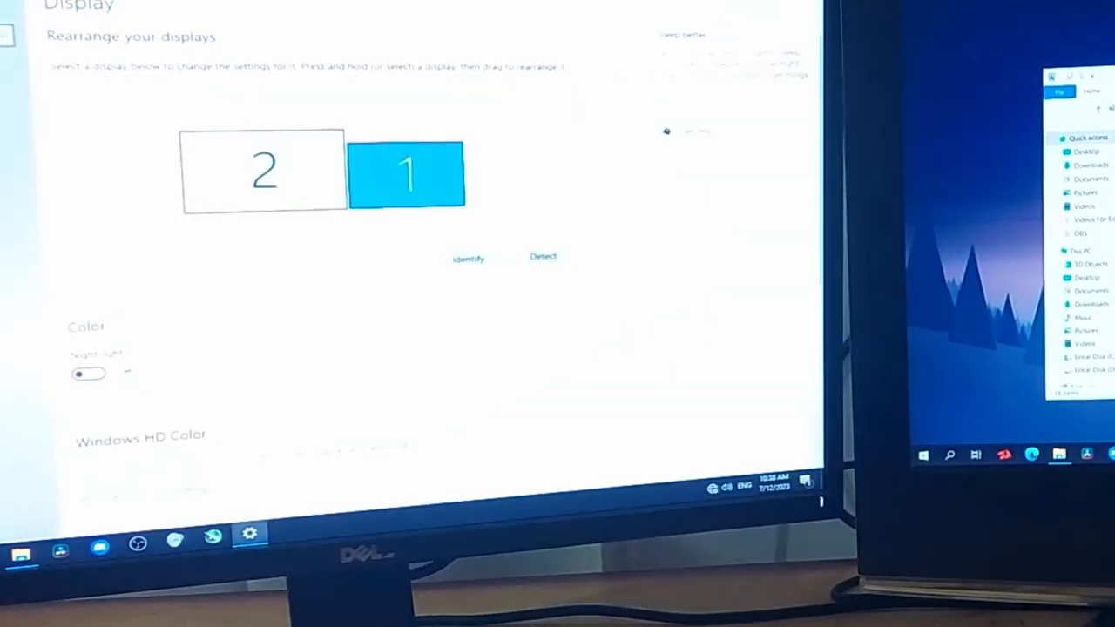
# Drag display 1 to the left of display 2 and review processes in Task Manager
pyautogui.moveTo(404, 173); pyautogui.dragTo(126, 172)
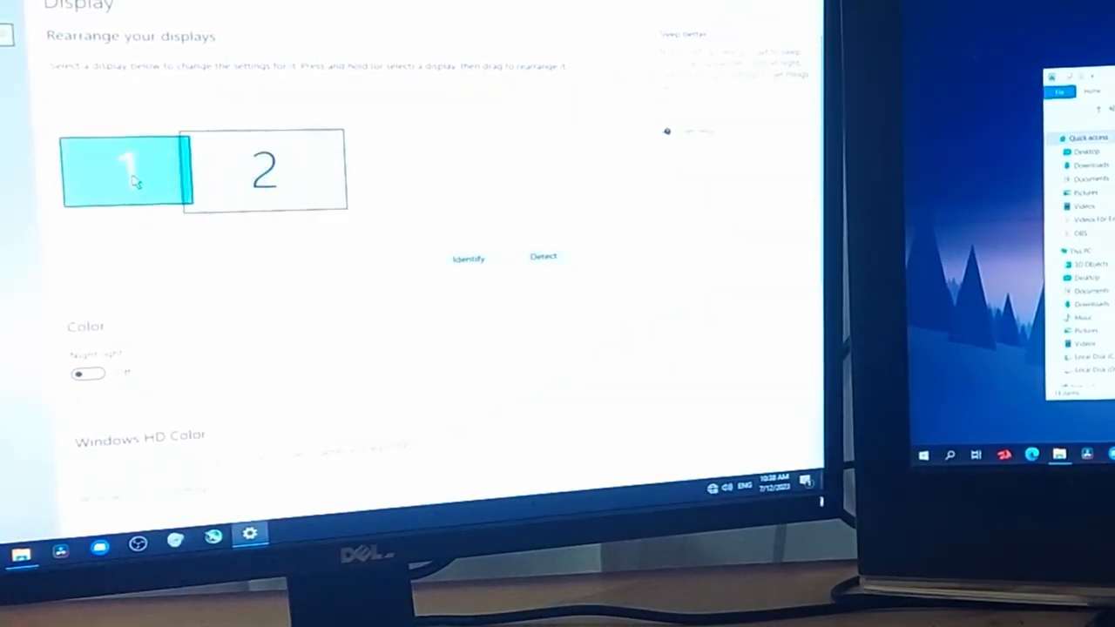
pyautogui.moveTo(131, 171); pyautogui.dragTo(244, 171)
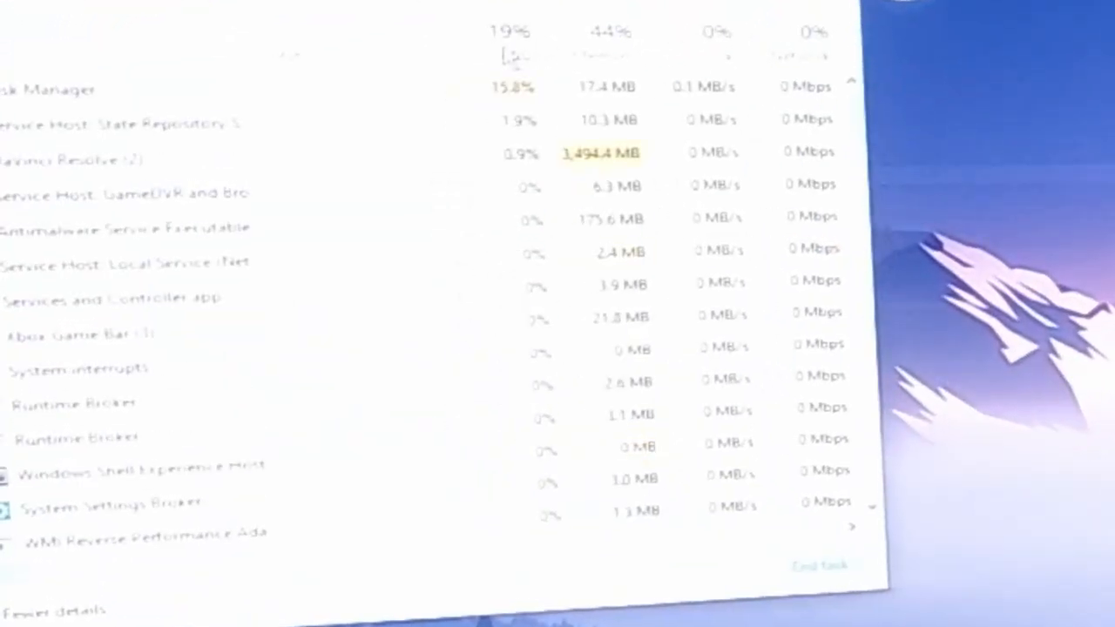
pyautogui.scroll(-3)
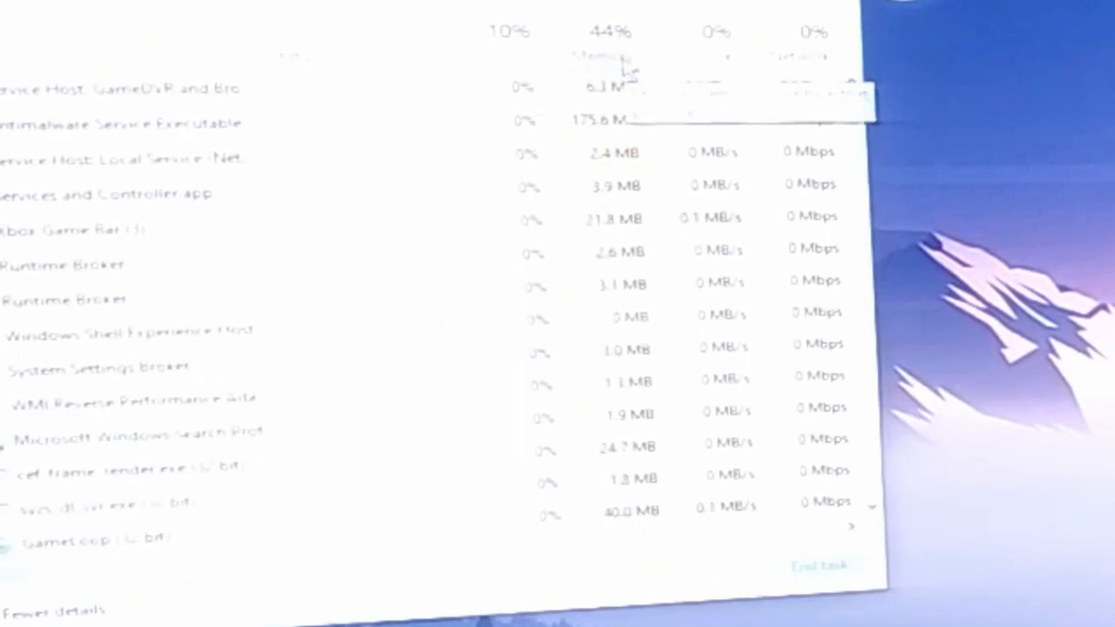